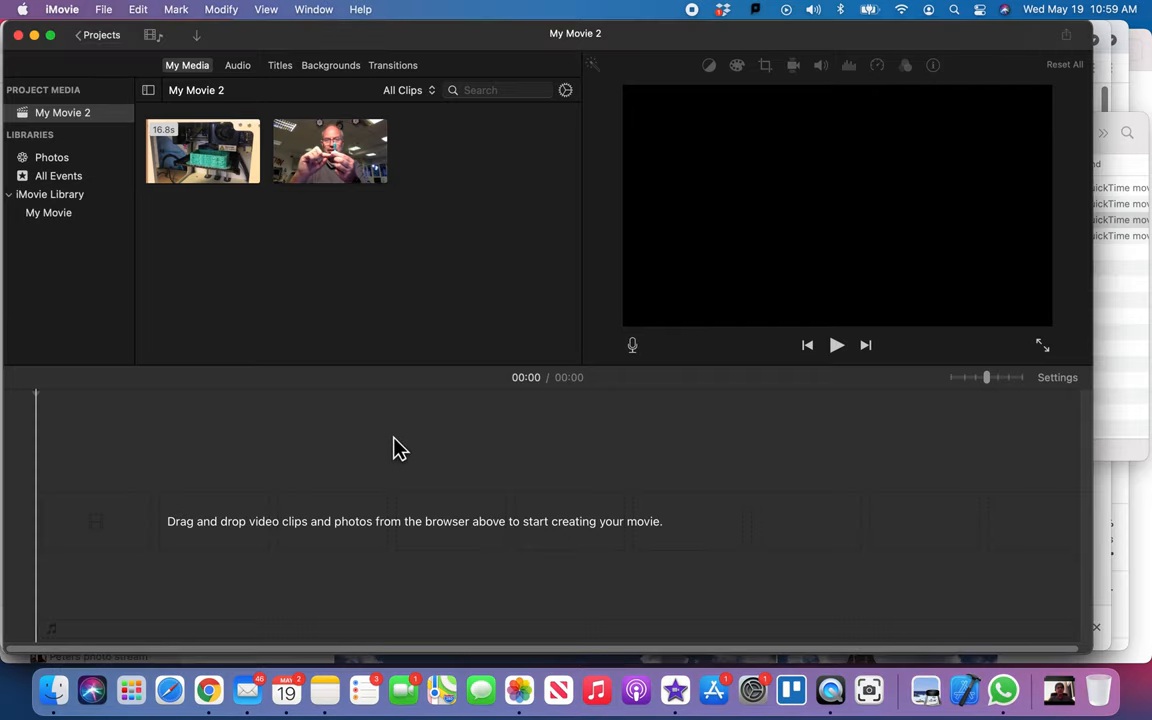
pyautogui.moveTo(53, 690)
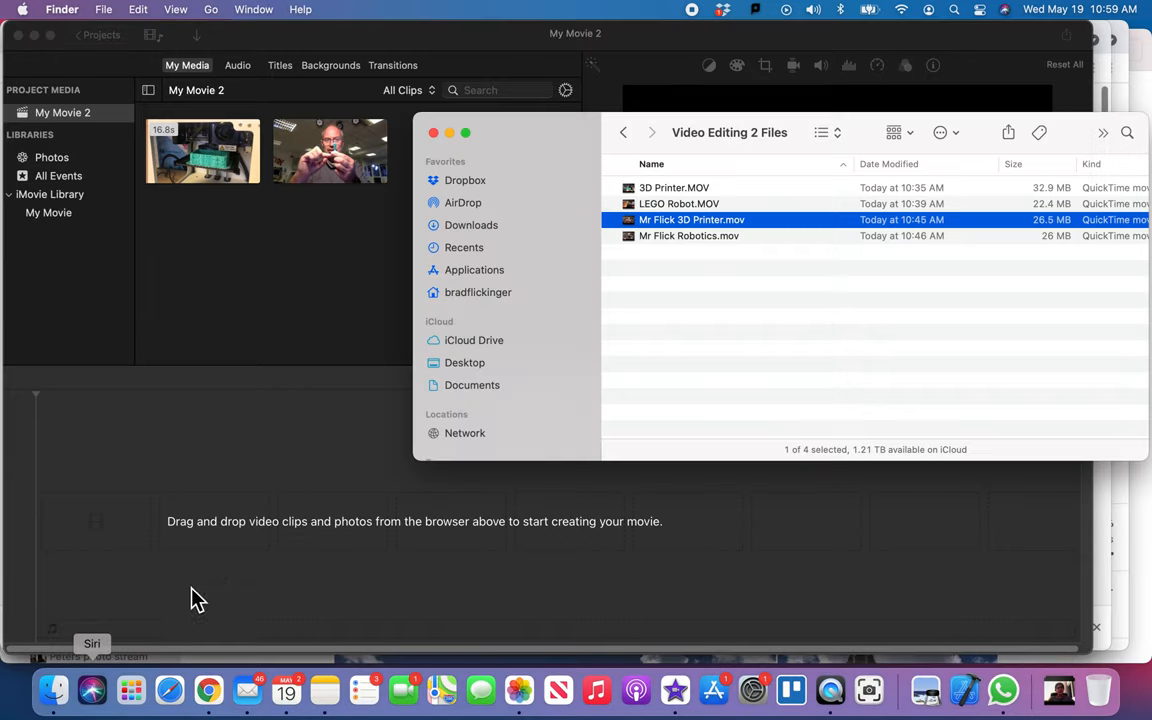
pyautogui.moveTo(670, 232)
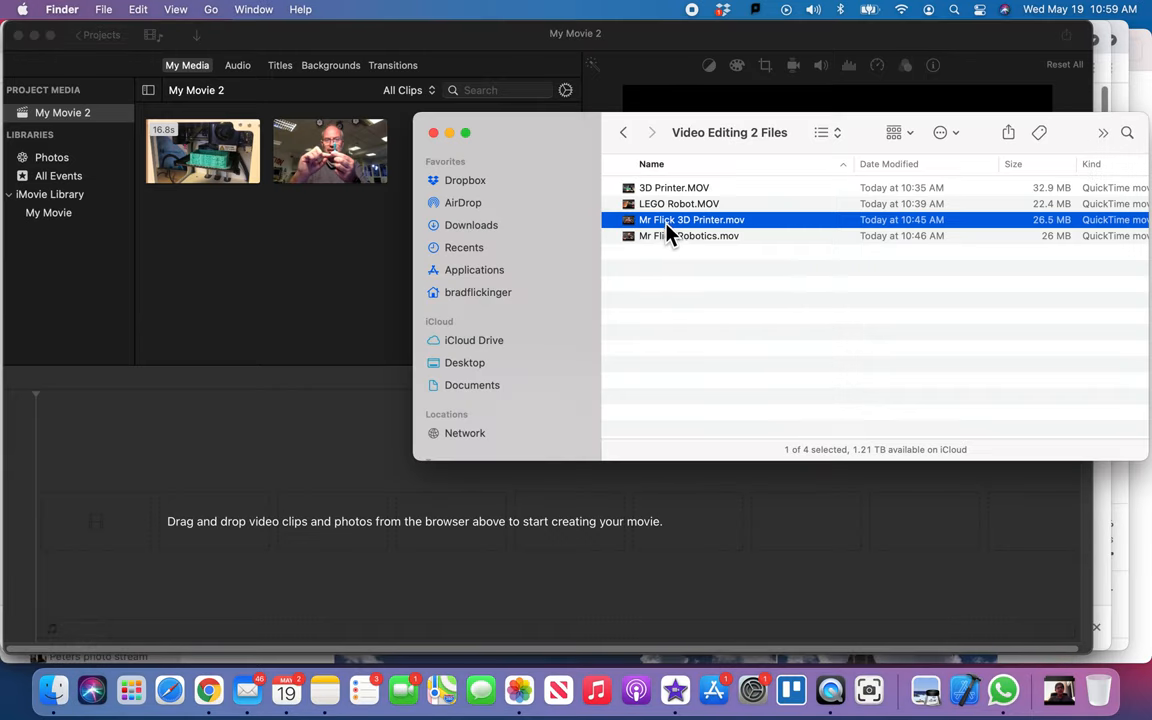
# Drag 3D Printer.MOV from the Video Editing 2 Files folder into the timeline.
pyautogui.click(674, 187)
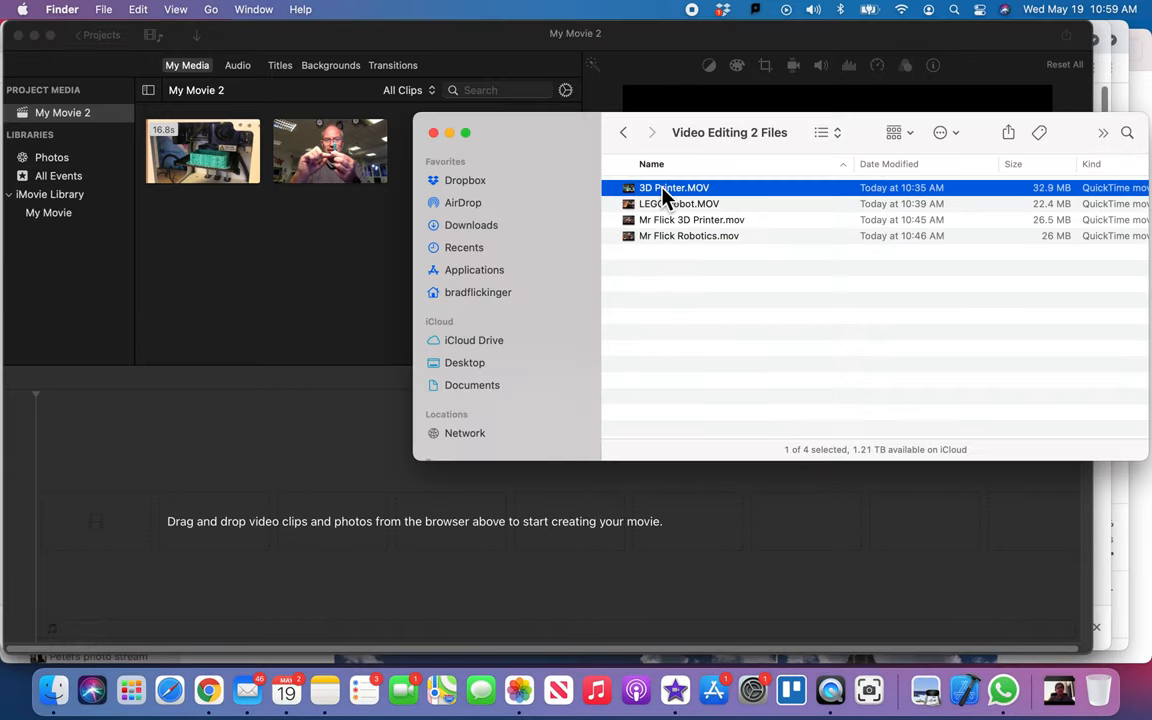
pyautogui.moveTo(674, 187); pyautogui.dragTo(500, 527)
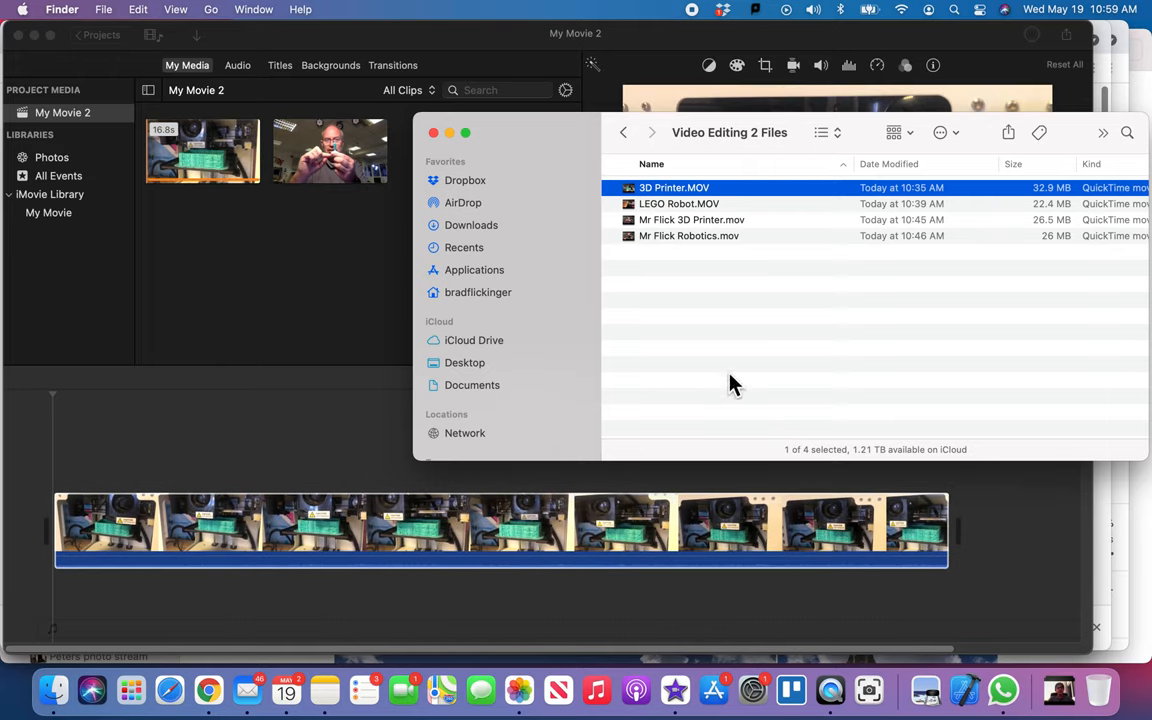
# Shorten the 3D Printer clip so the movie totals 23 seconds with the Mr Flick clip after it.
pyautogui.click(692, 219)
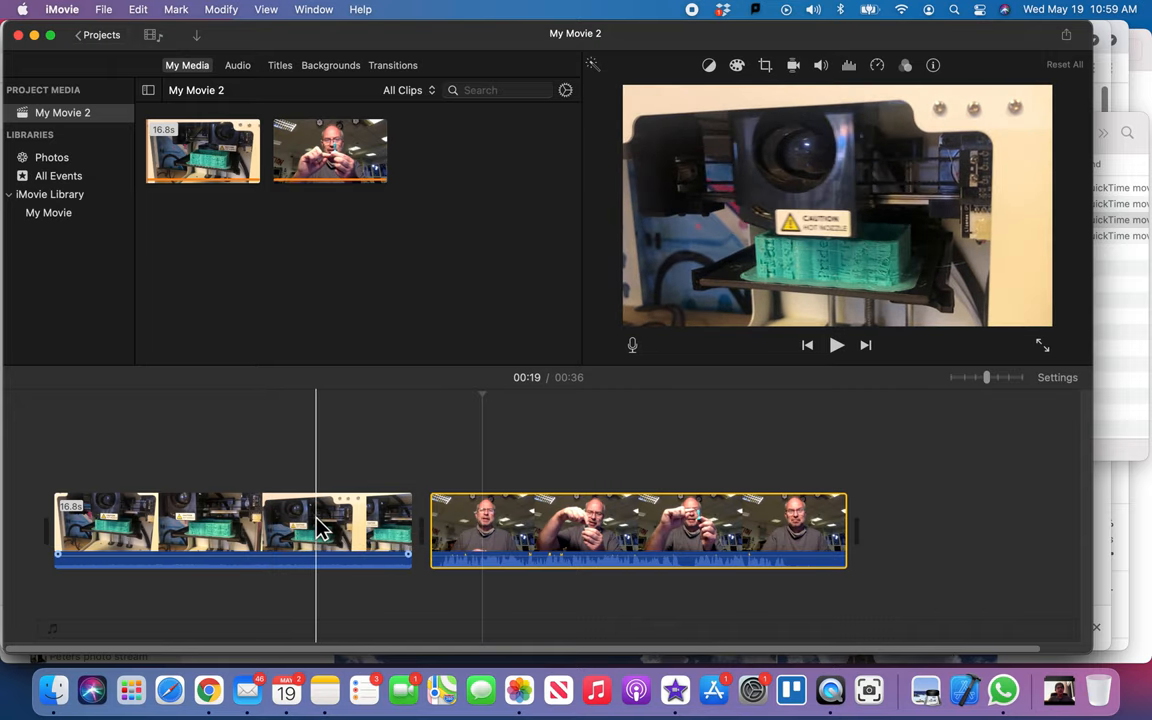
pyautogui.moveTo(320, 530)
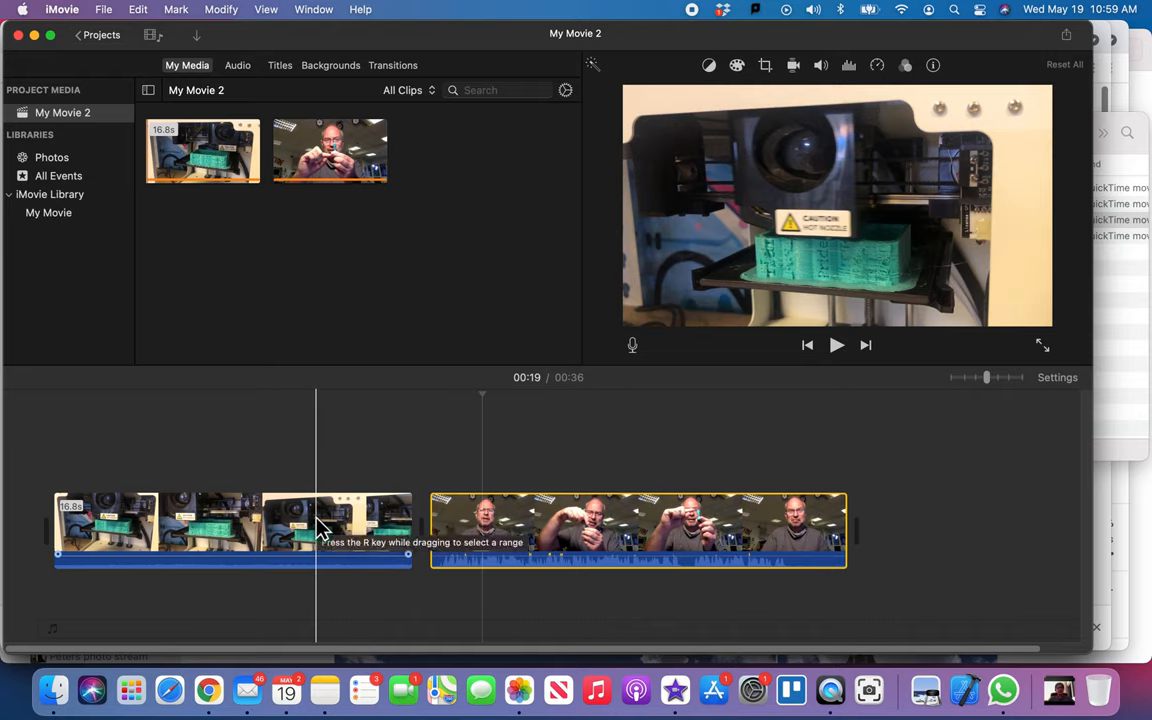
pyautogui.click(475, 530)
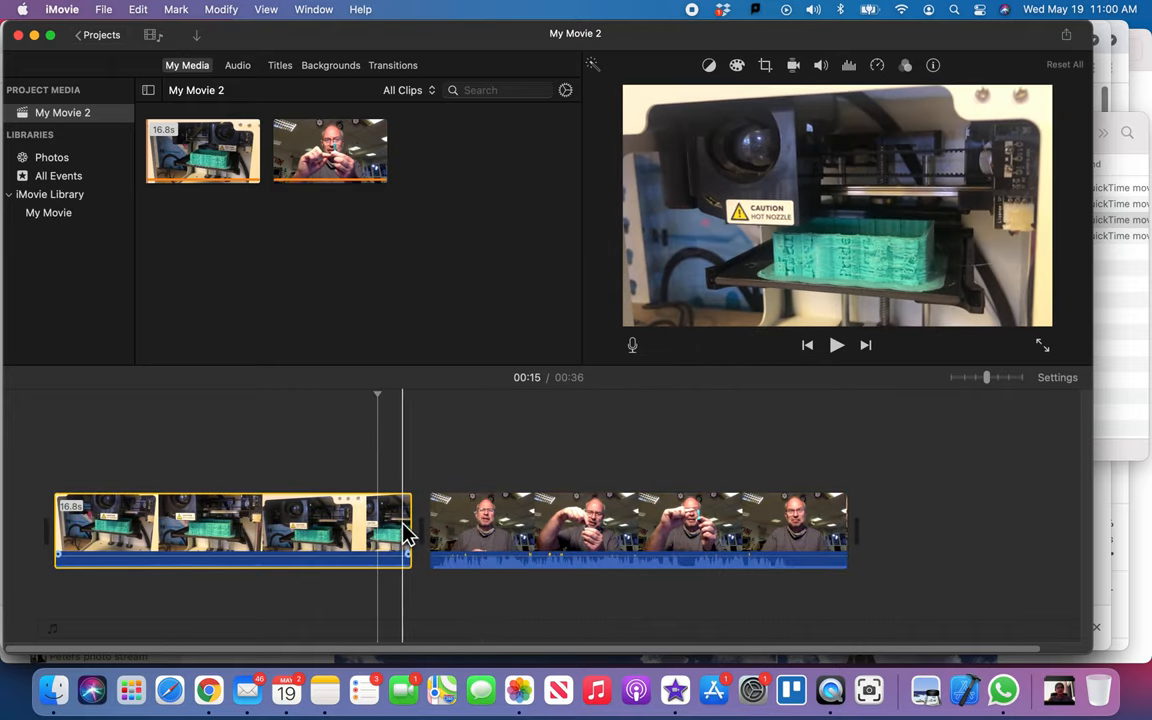
pyautogui.moveTo(408, 530); pyautogui.dragTo(140, 530)
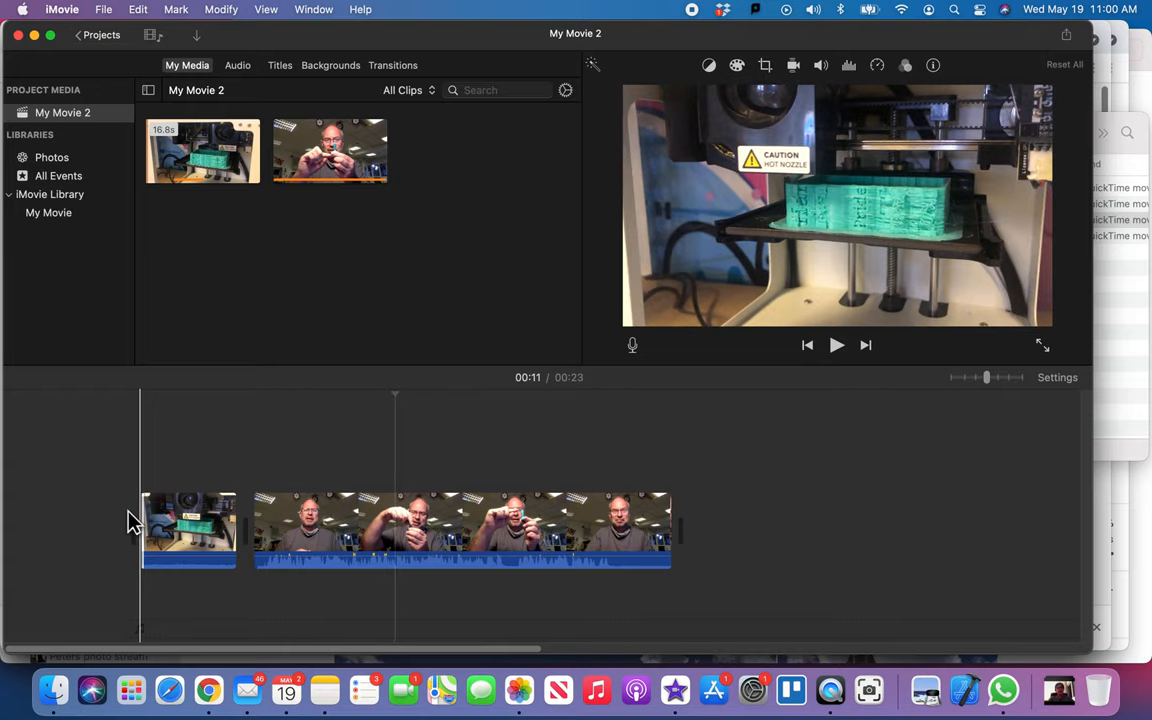
# Trim the Mr Flick clip's start to 18.1 seconds, making the movie 22 seconds.
pyautogui.click(836, 345)
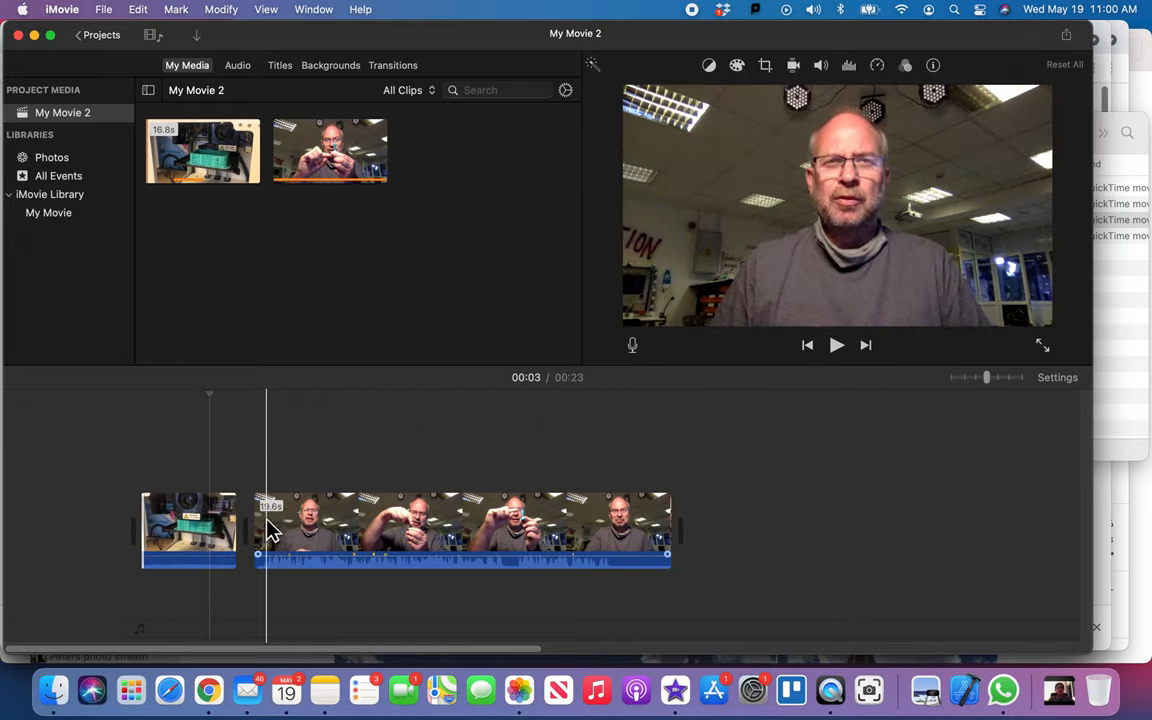
pyautogui.click(460, 530)
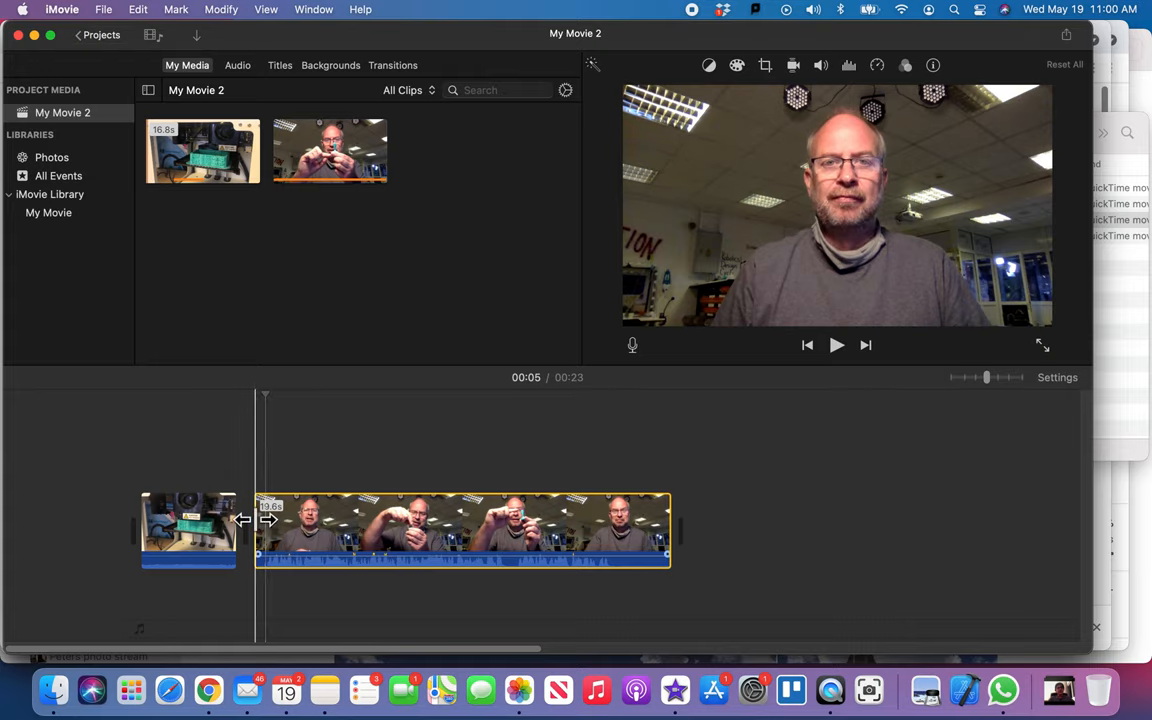
pyautogui.moveTo(258, 519); pyautogui.dragTo(265, 519)
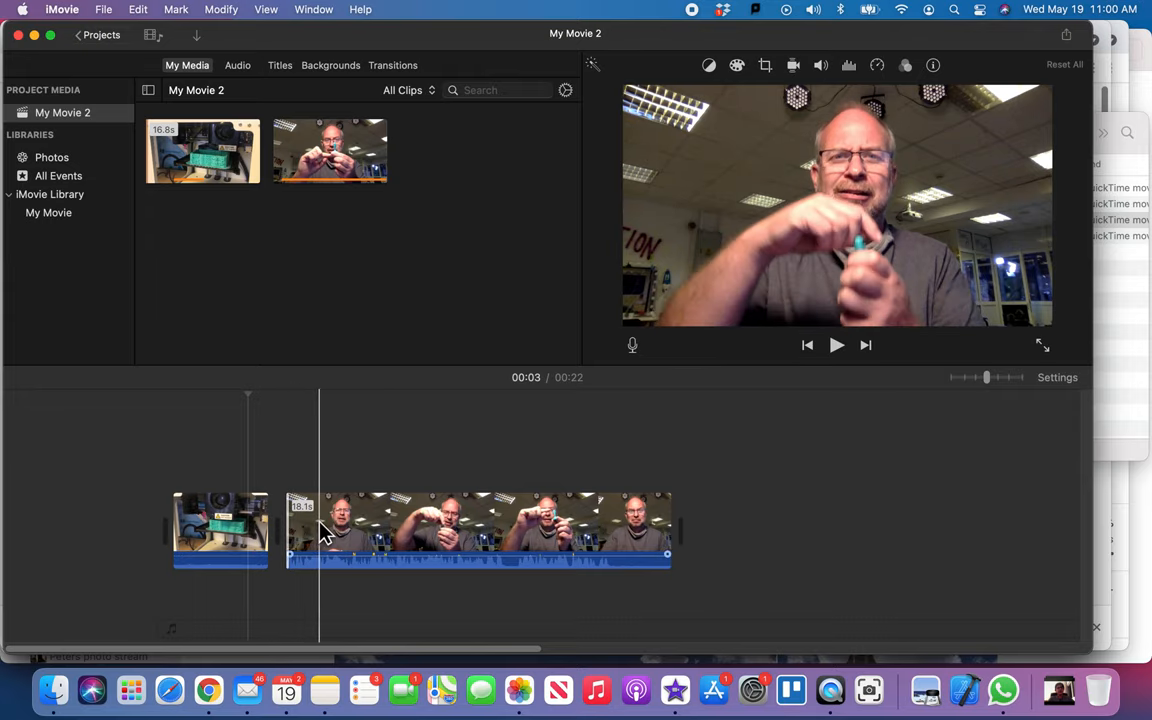
pyautogui.moveTo(325, 530)
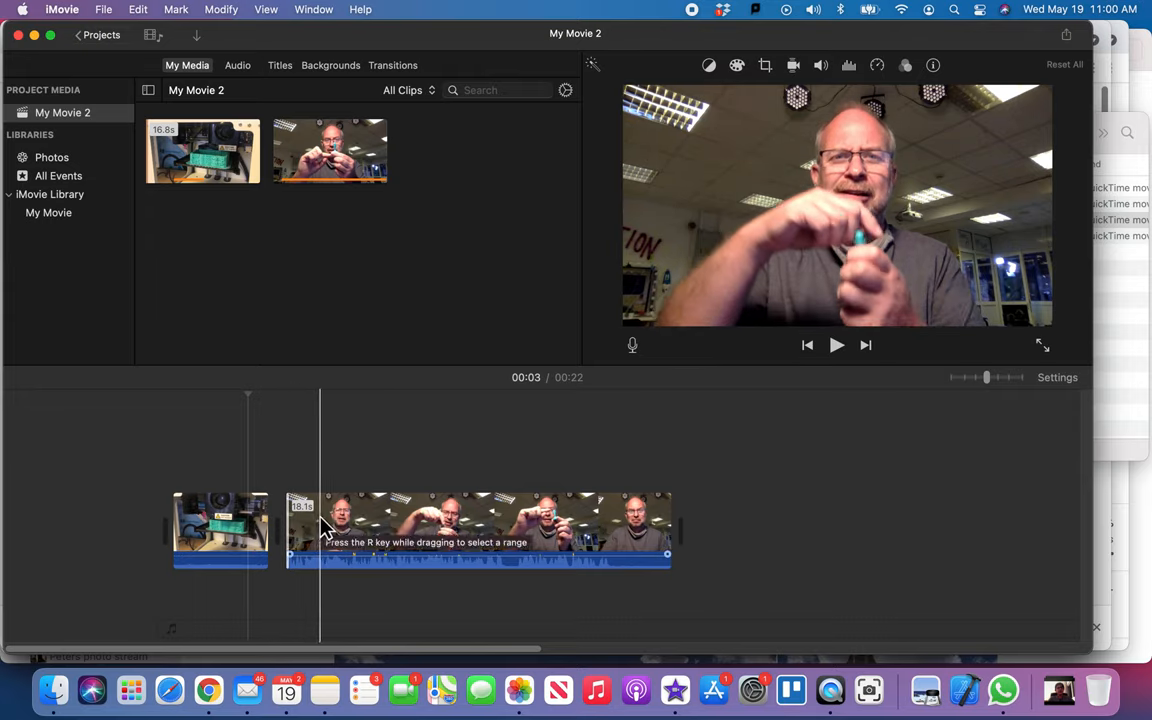
pyautogui.click(478, 530)
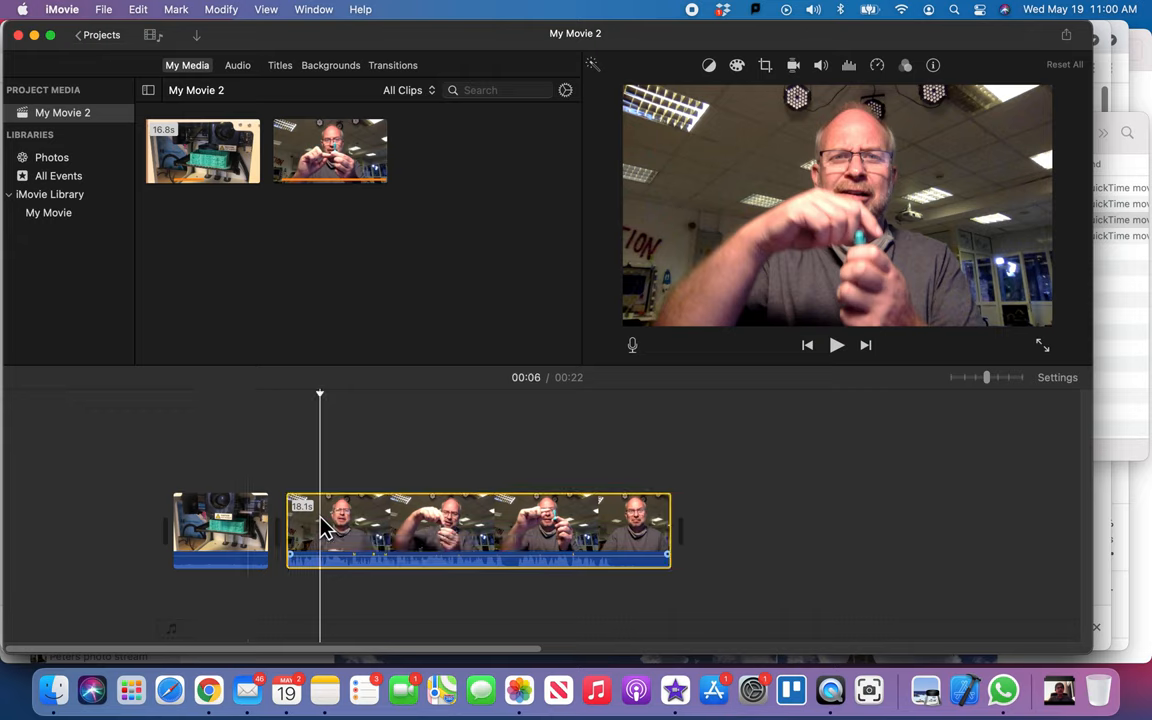
# Detach the Mr Flick clip's audio into its own clip beneath the video.
pyautogui.rightClick(330, 530)
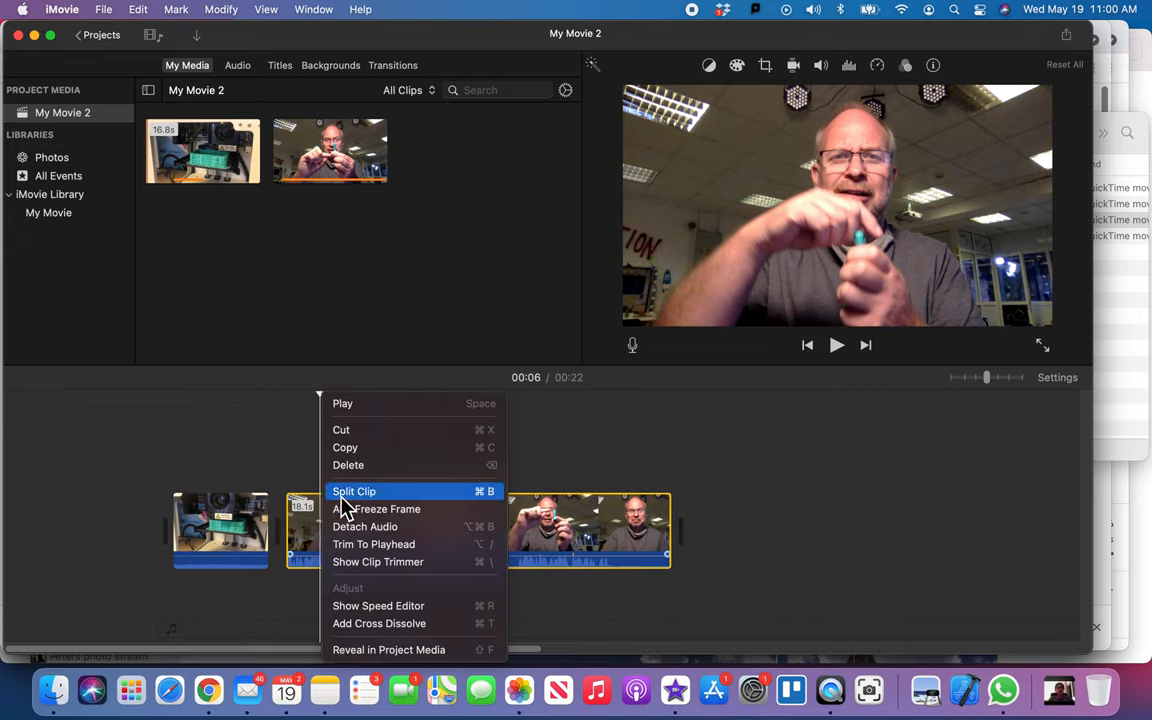
pyautogui.moveTo(350, 526)
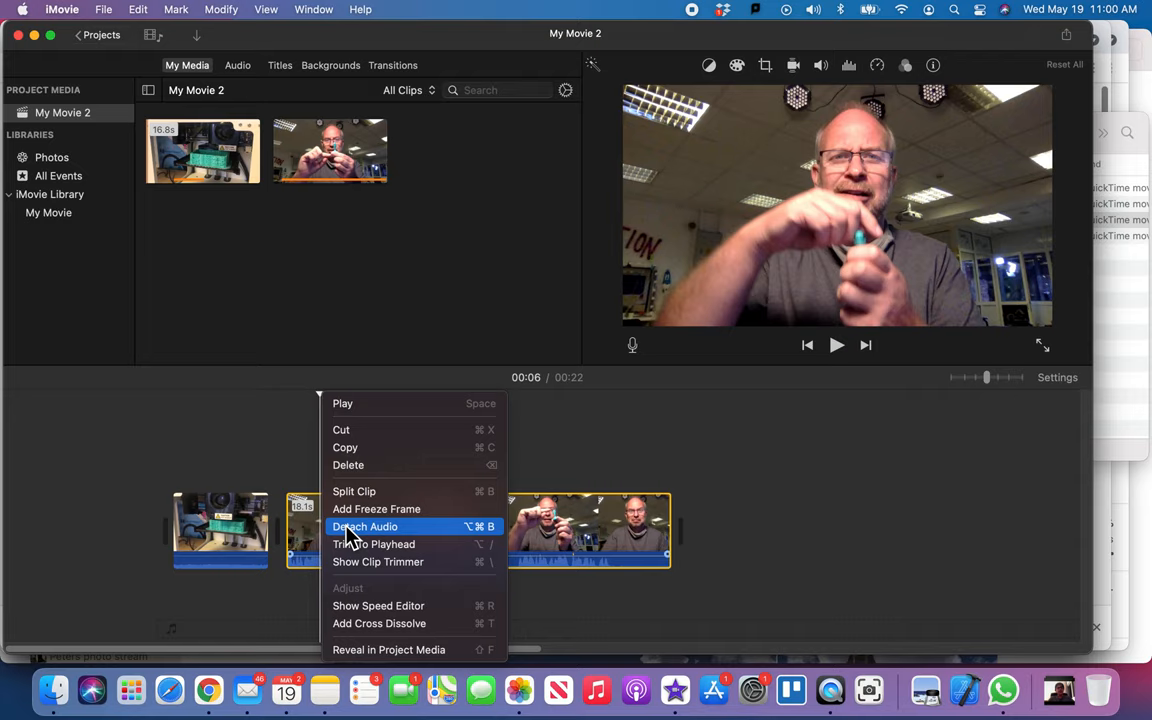
pyautogui.click(364, 526)
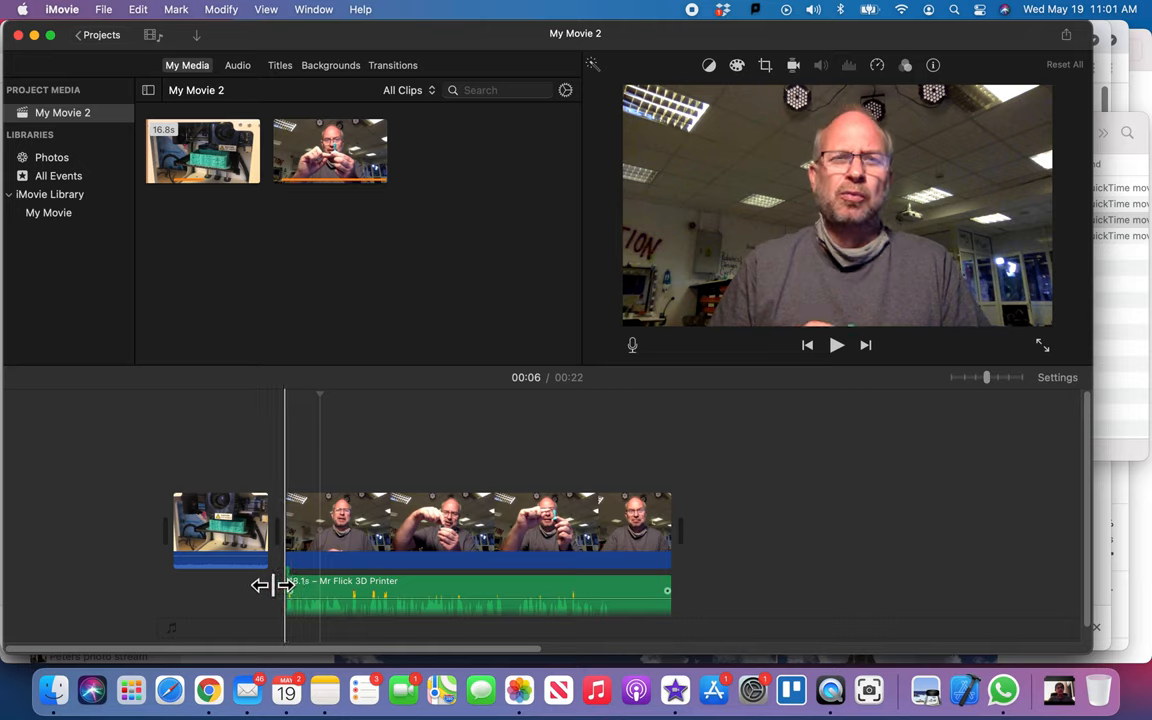
# Extend the detached Mr Flick audio to 19.4 seconds, under the 3D Printer clip's end, and preview.
pyautogui.moveTo(285, 585); pyautogui.dragTo(255, 585)
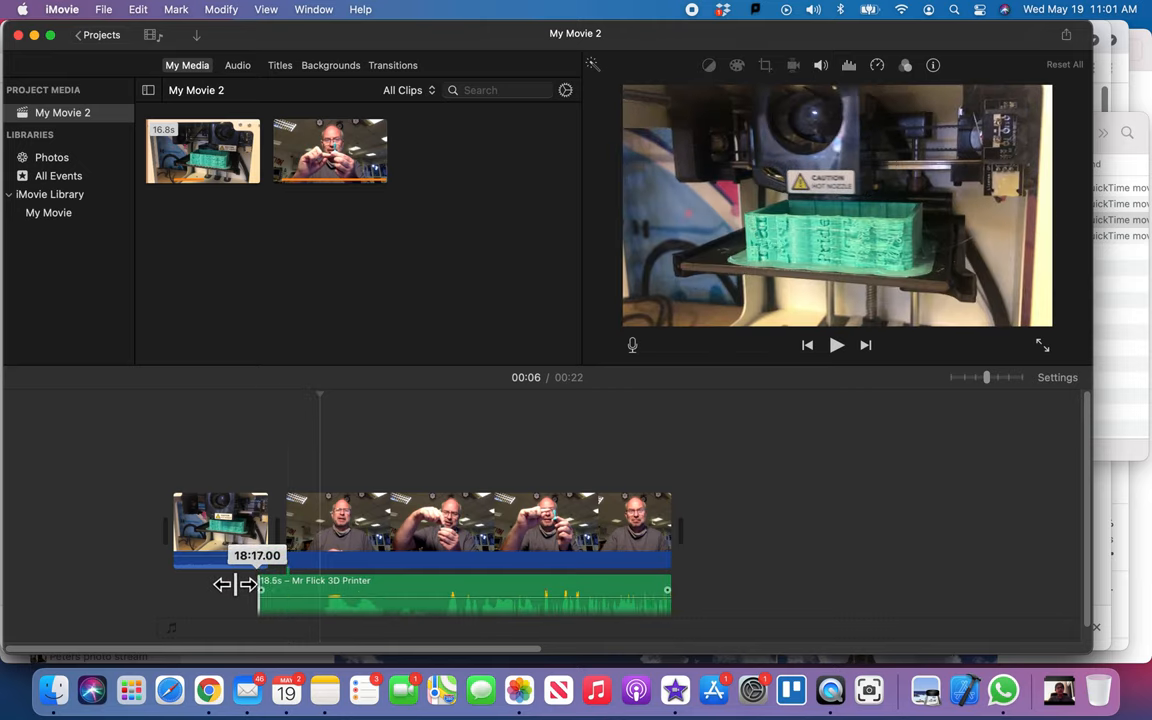
pyautogui.moveTo(243, 585); pyautogui.dragTo(225, 587)
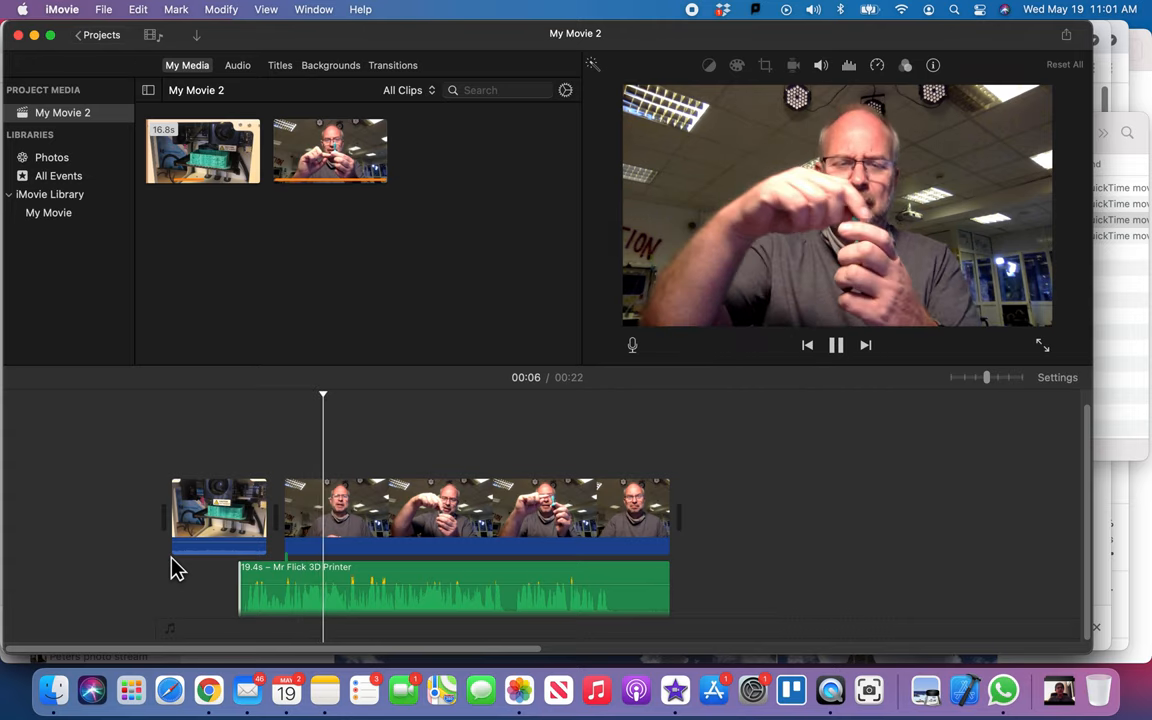
pyautogui.click(836, 345)
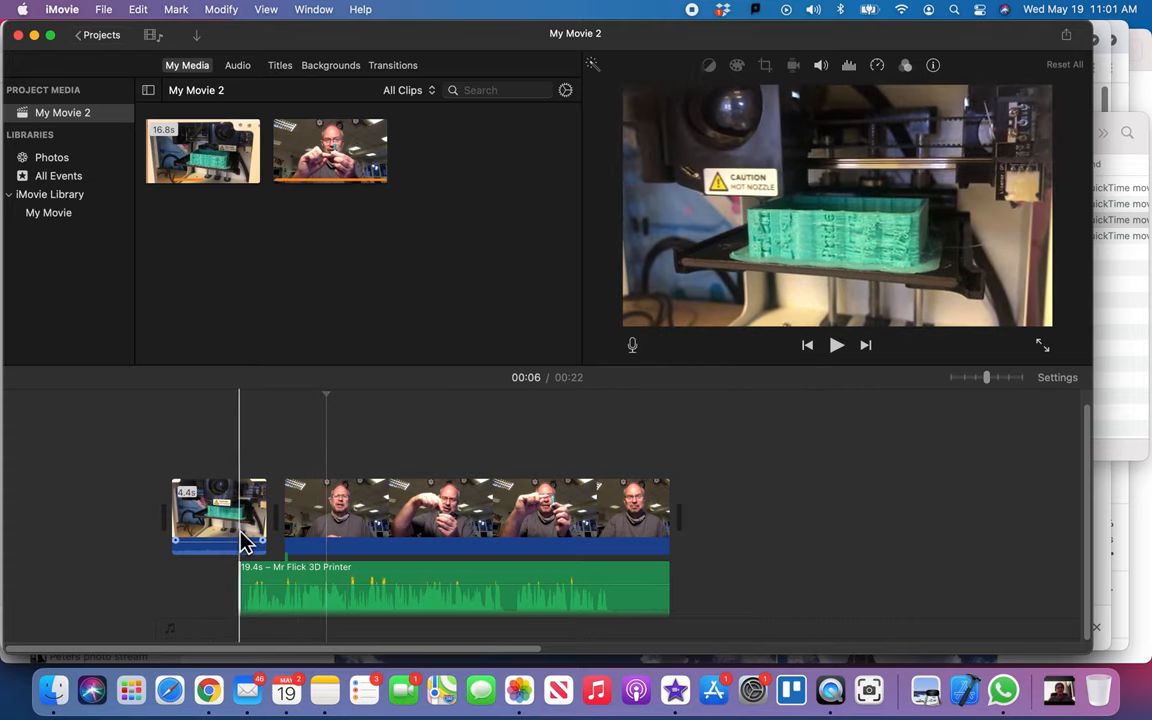
pyautogui.click(836, 345)
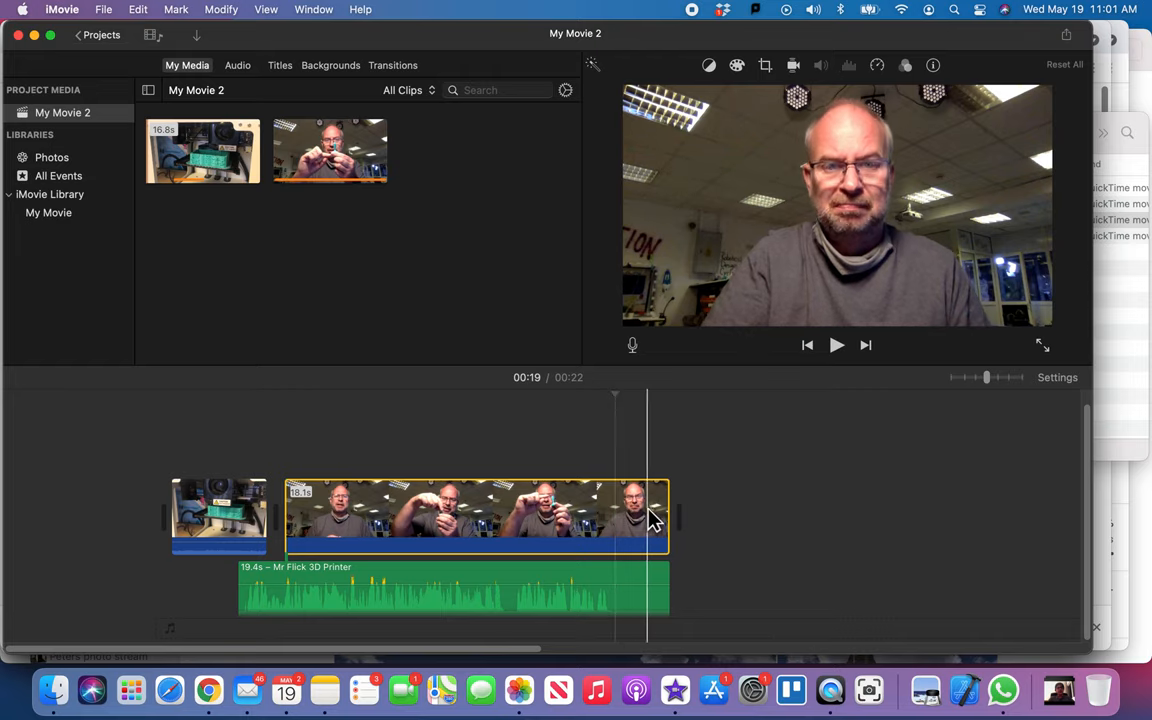
# Trim the ends of the Mr Flick video and its audio to match, giving a 20-second movie.
pyautogui.moveTo(668, 515); pyautogui.dragTo(620, 515)
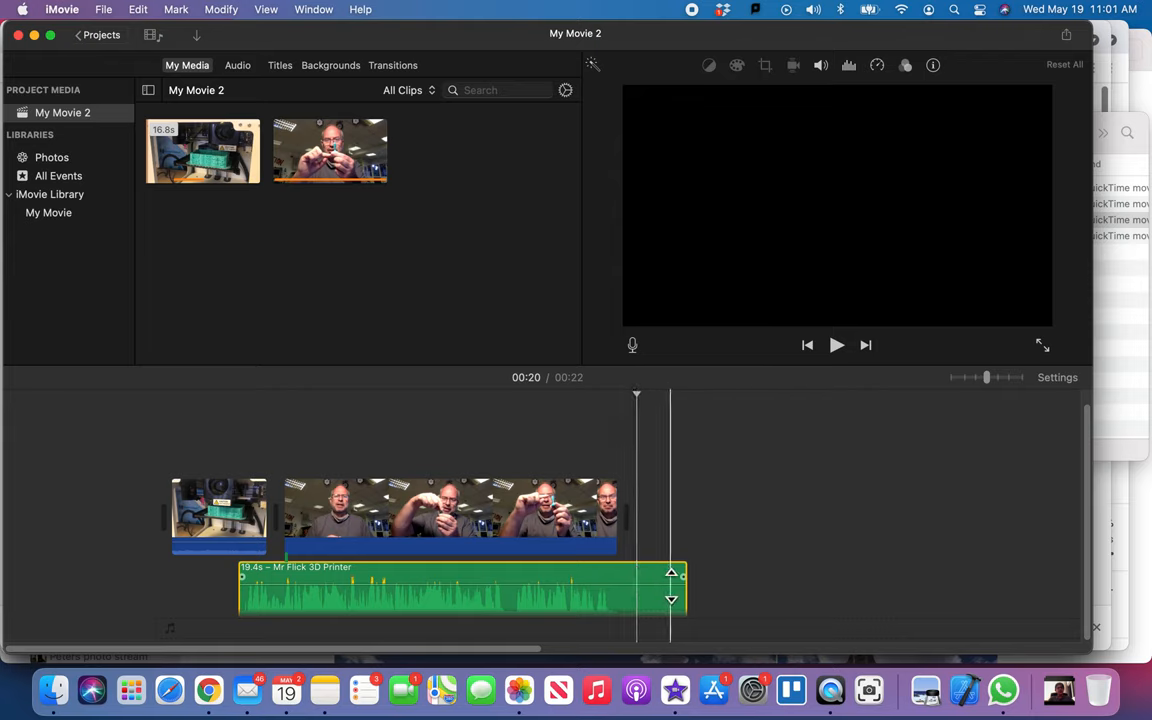
pyautogui.moveTo(685, 587); pyautogui.dragTo(613, 587)
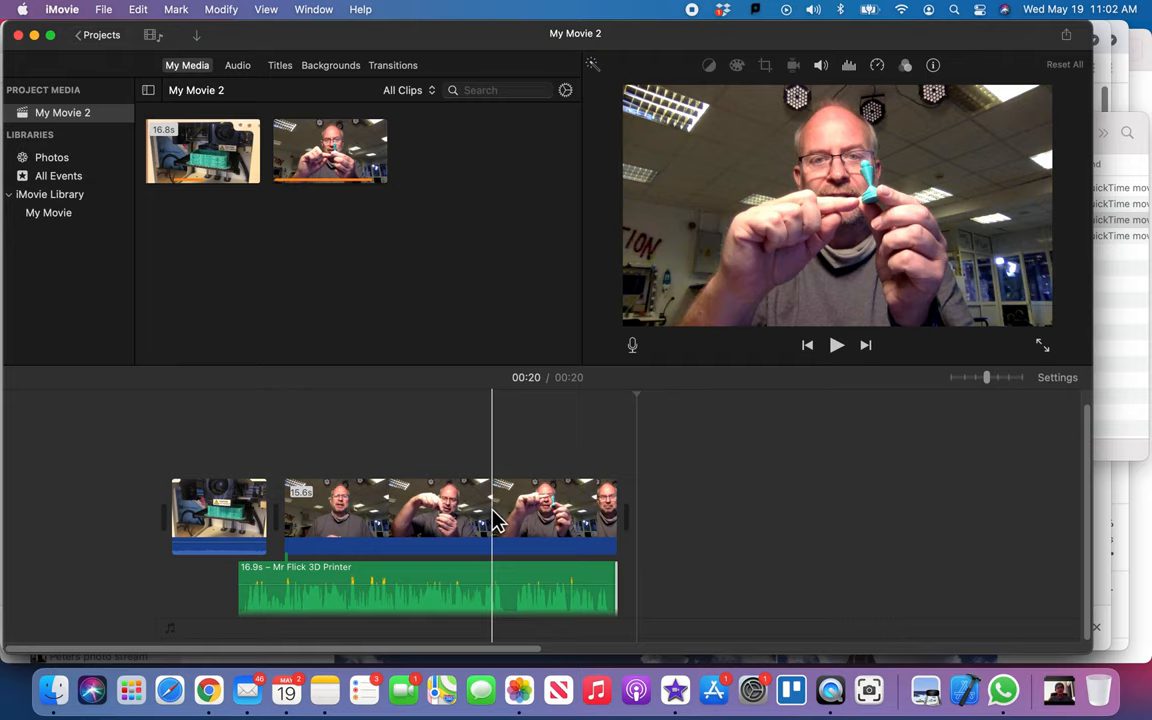
pyautogui.moveTo(492, 520)
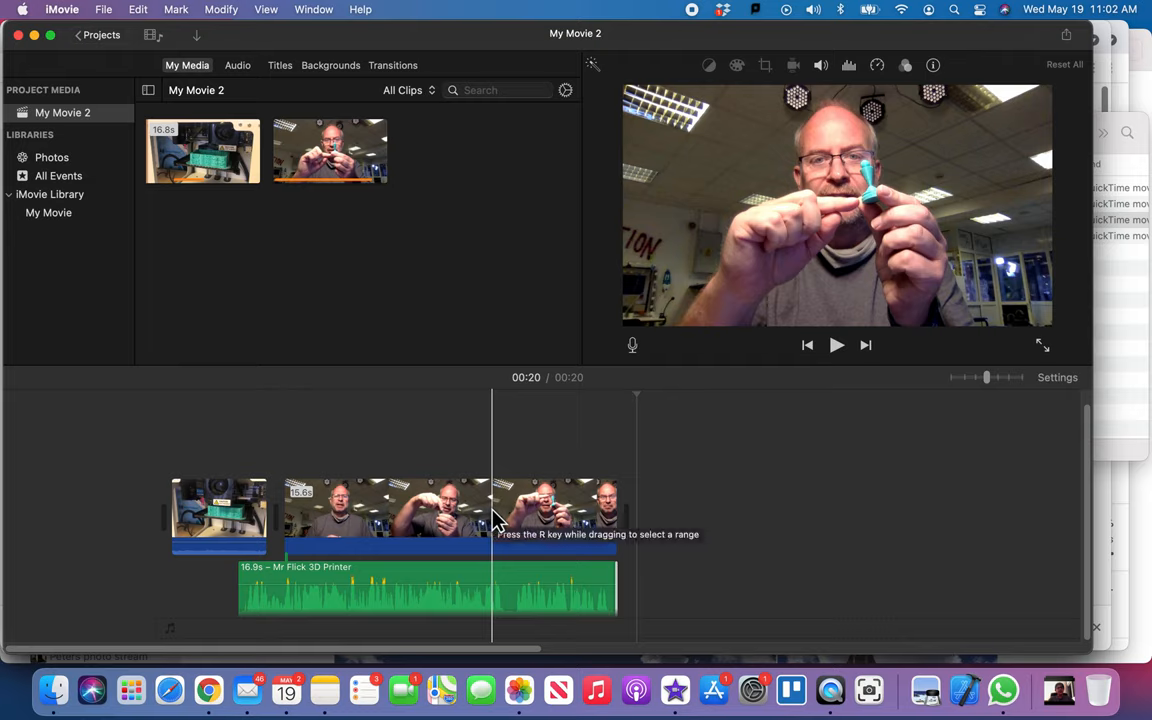